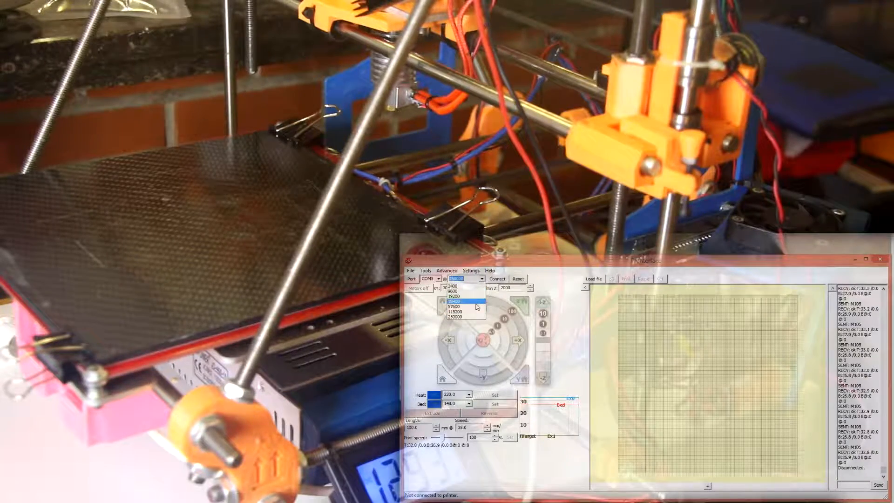
Step: Choose 115200 baud from the speed list and connect to the printer
left_click(455, 312)
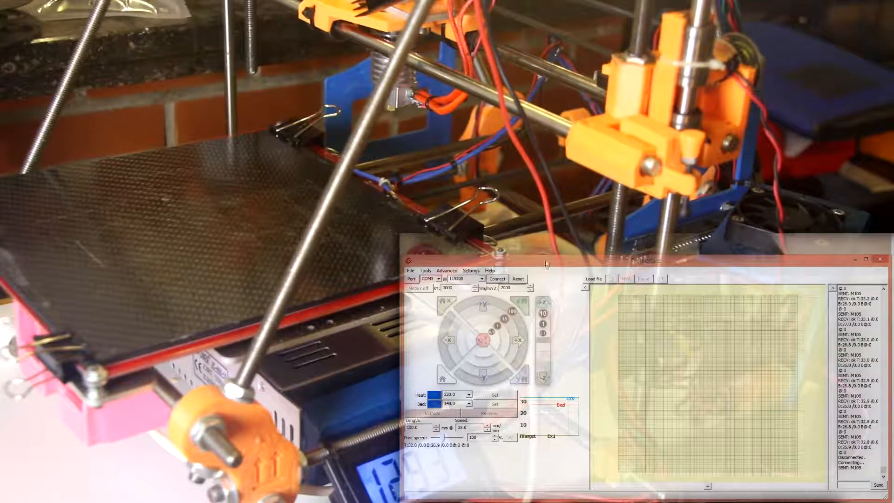
left_click(343, 232)
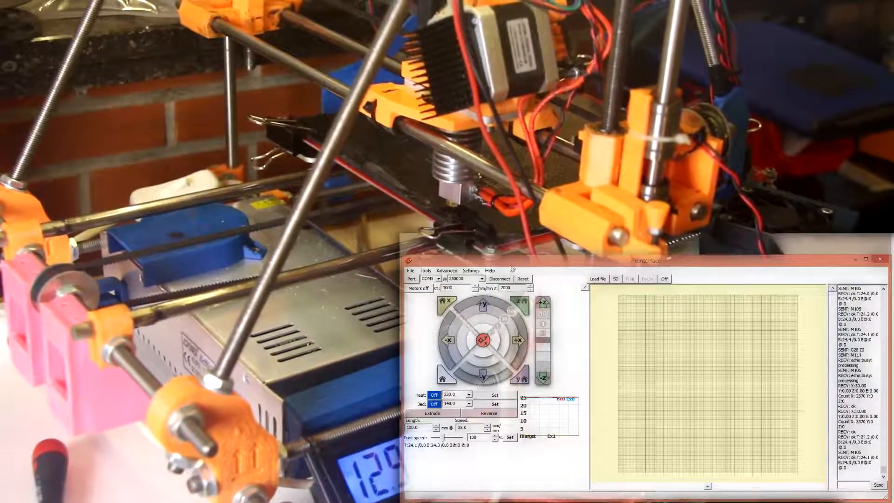
Step: Jog the head along Z, then home all axes back to their origin
left_click(540, 303)
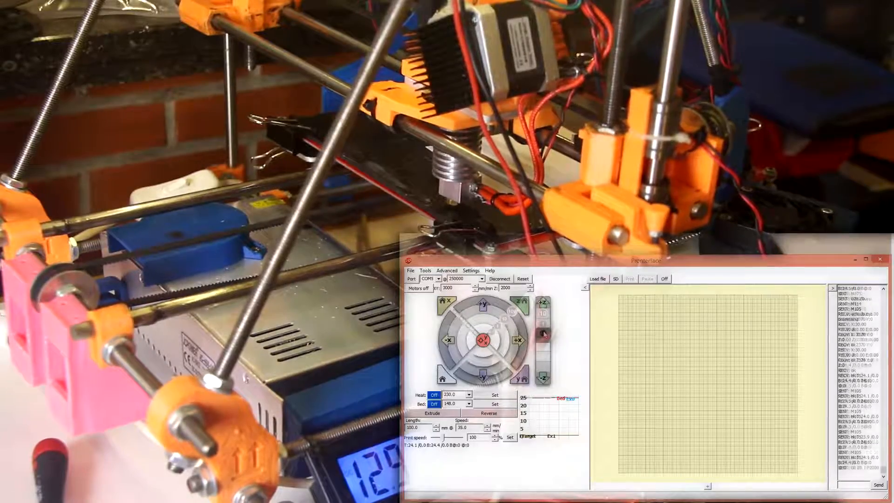
left_click(542, 327)
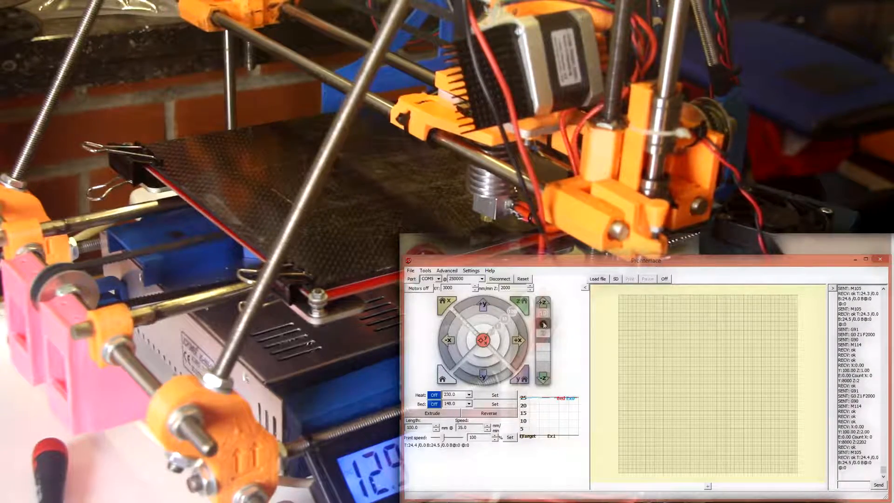
left_click(542, 315)
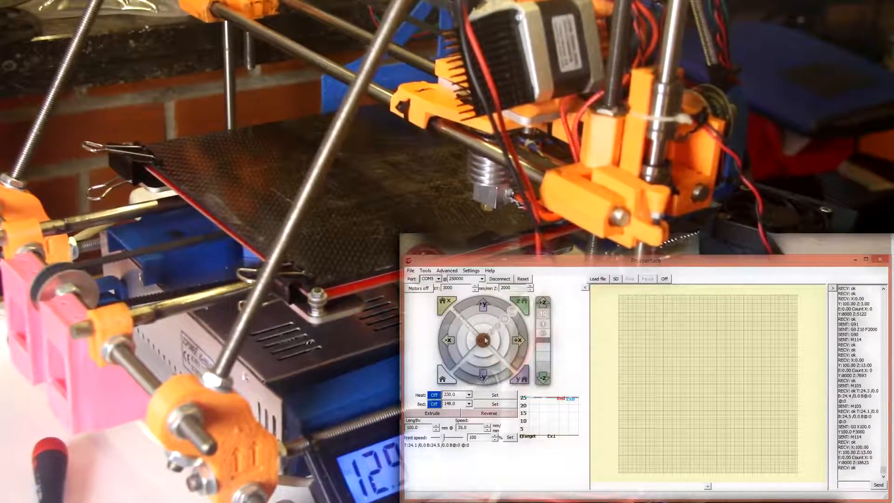
Step: Replace the hotend heat value with 100 degrees and apply it as the target
left_click(479, 341)
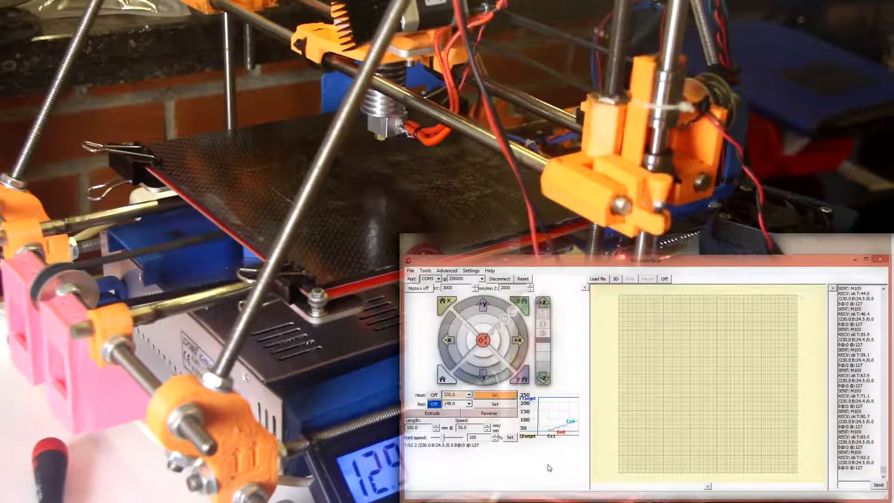
triple_click(455, 395)
type("100")
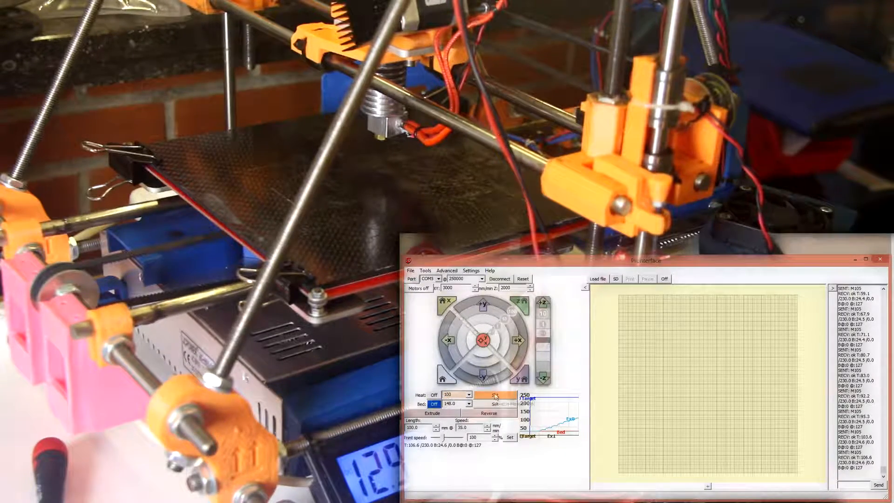
left_click(489, 394)
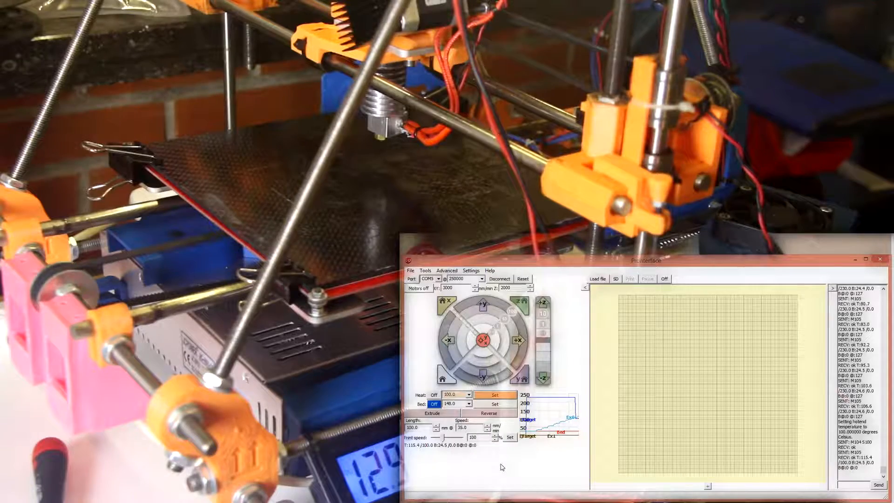